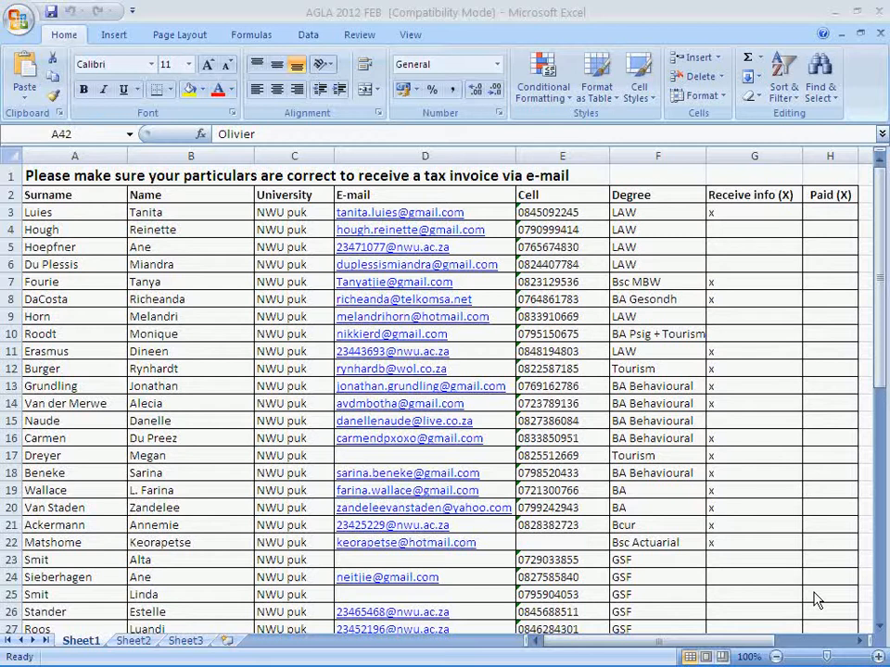
pyautogui.moveTo(804, 336)
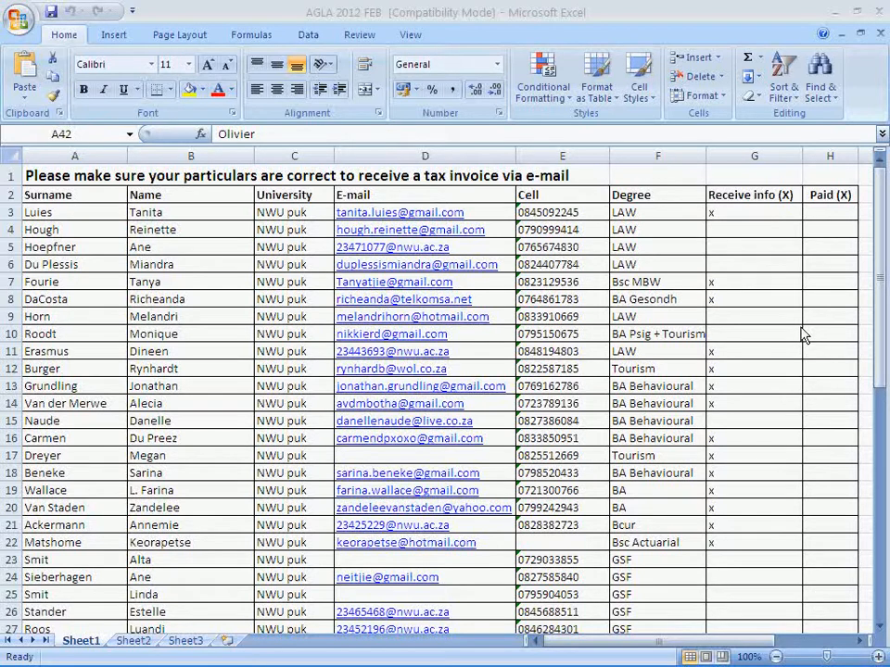
pyautogui.moveTo(874, 52)
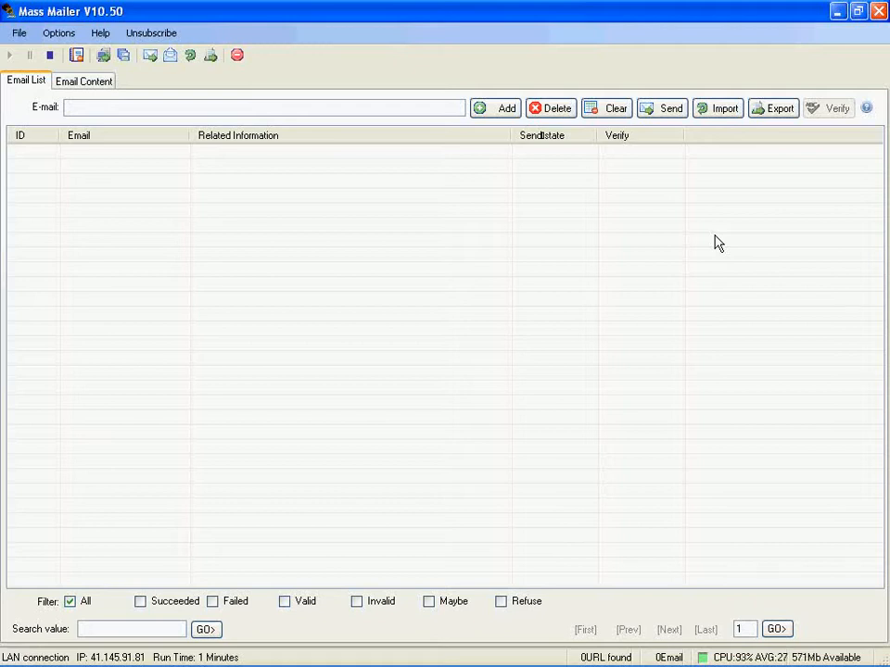
pyautogui.moveTo(389, 250)
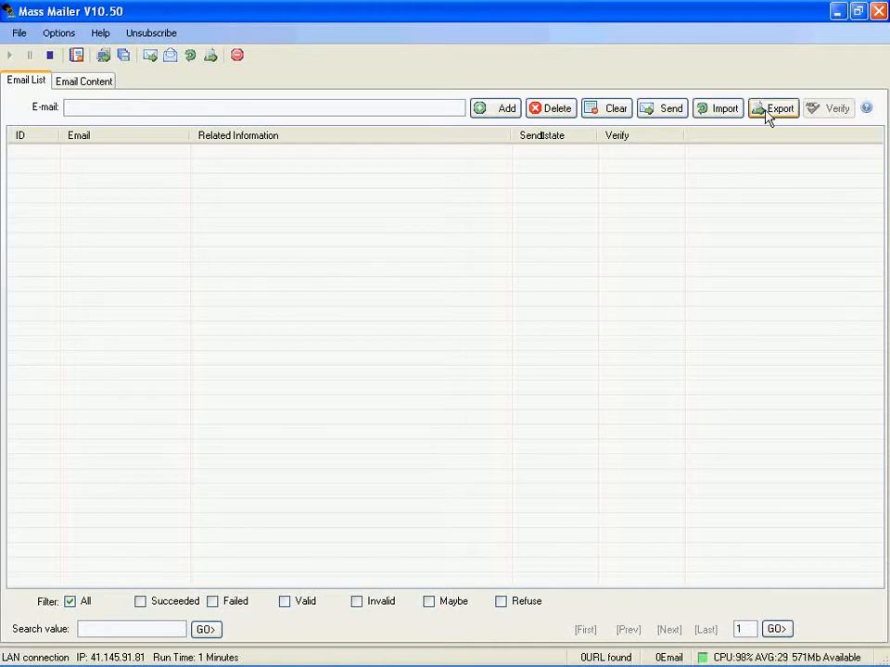
pyautogui.moveTo(611, 230)
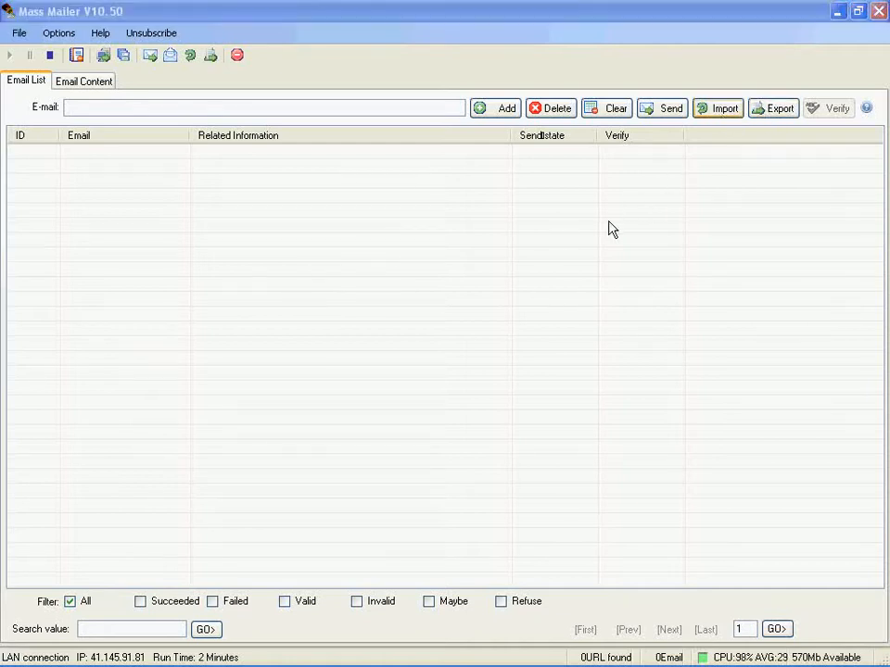
# Import records 1 to 50 from the 'mba1 2012 e-mails mass' file into the e-mail list.
pyautogui.click(715, 108)
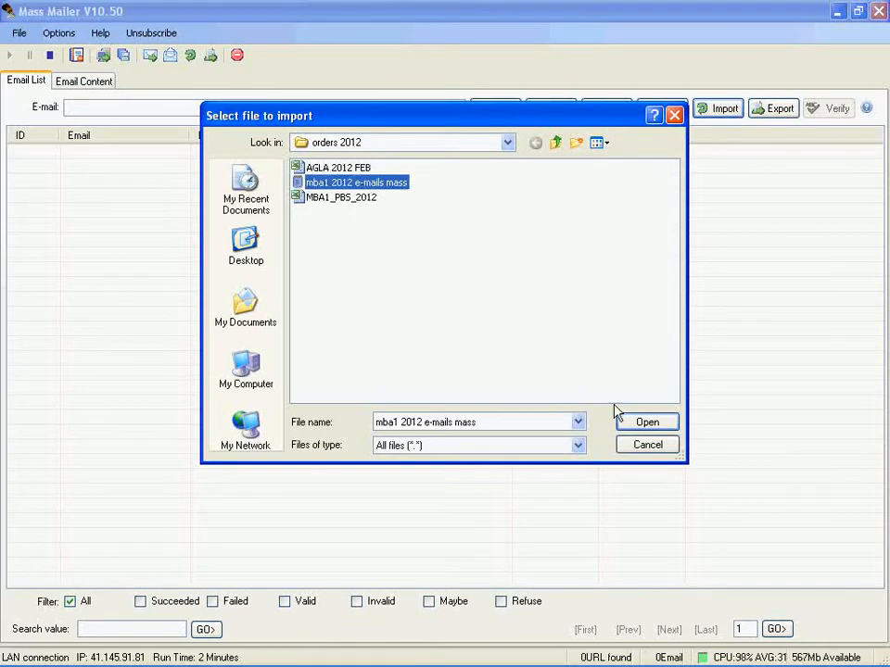
pyautogui.click(647, 422)
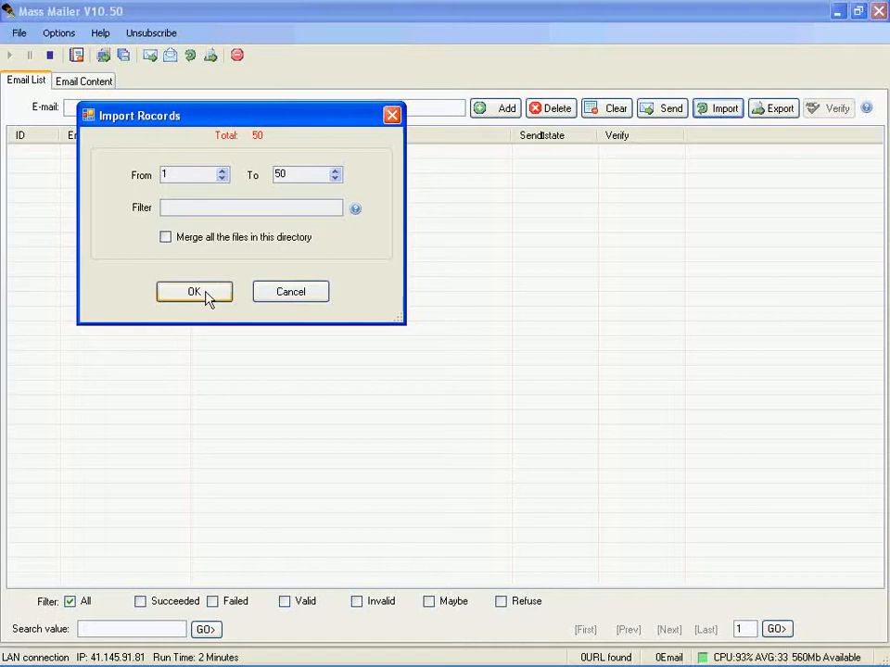
pyautogui.click(193, 291)
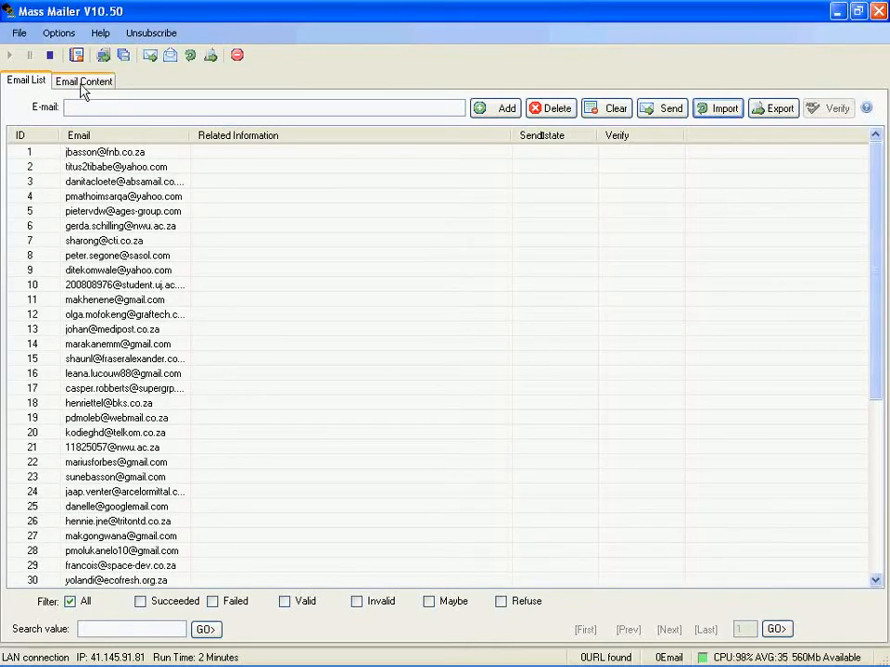
# Switch to the Email Content editor with an empty message body.
pyautogui.click(84, 81)
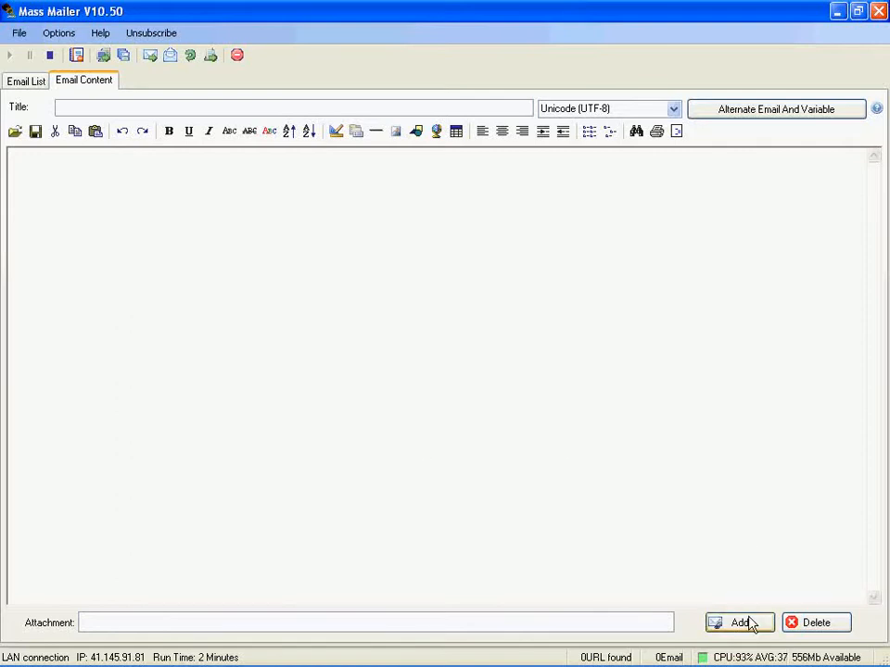
pyautogui.moveTo(306, 255)
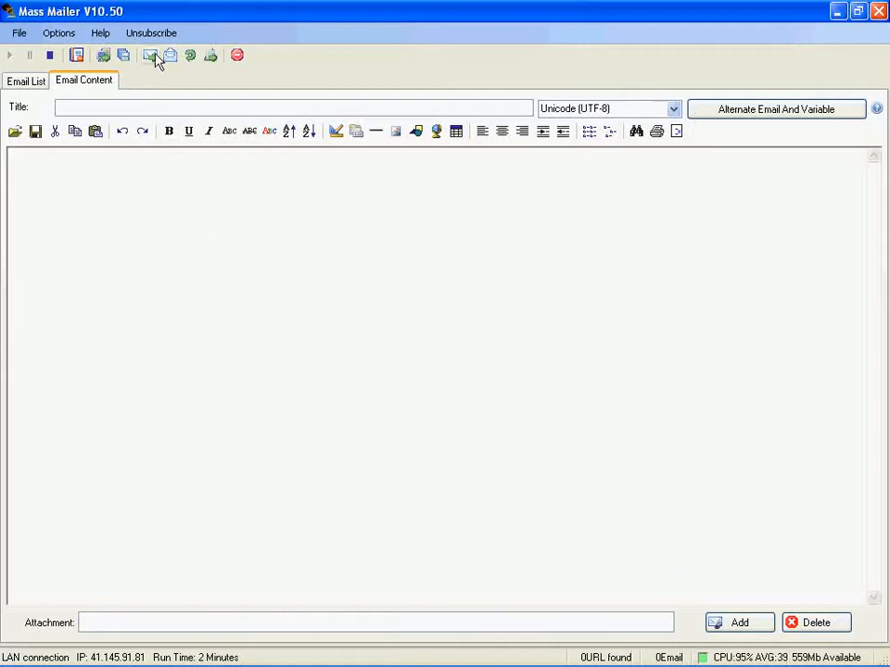
pyautogui.moveTo(152, 55)
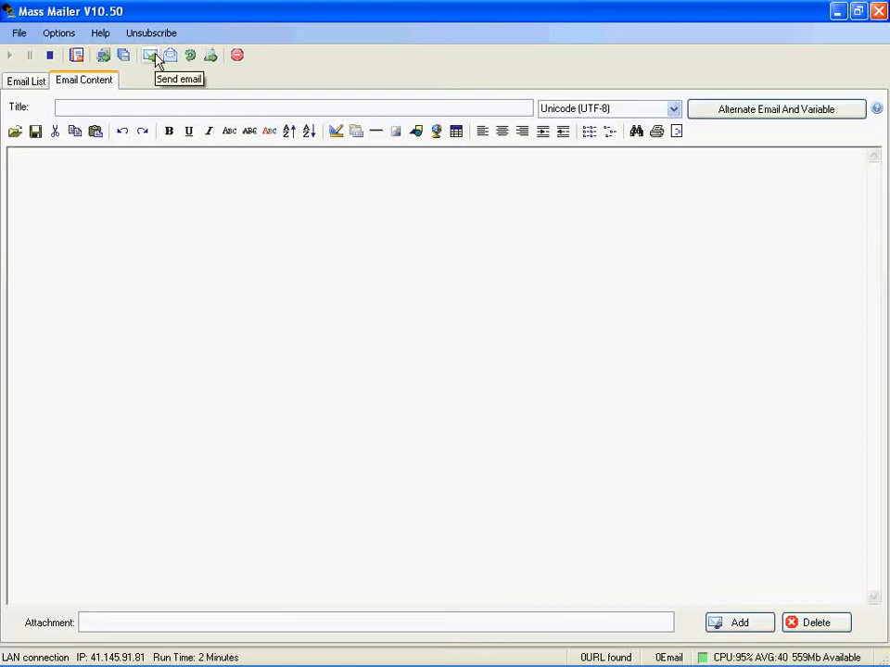
# Bring up the Smtp settings from the Options menu, listing the Gmail sending accounts.
pyautogui.click(60, 33)
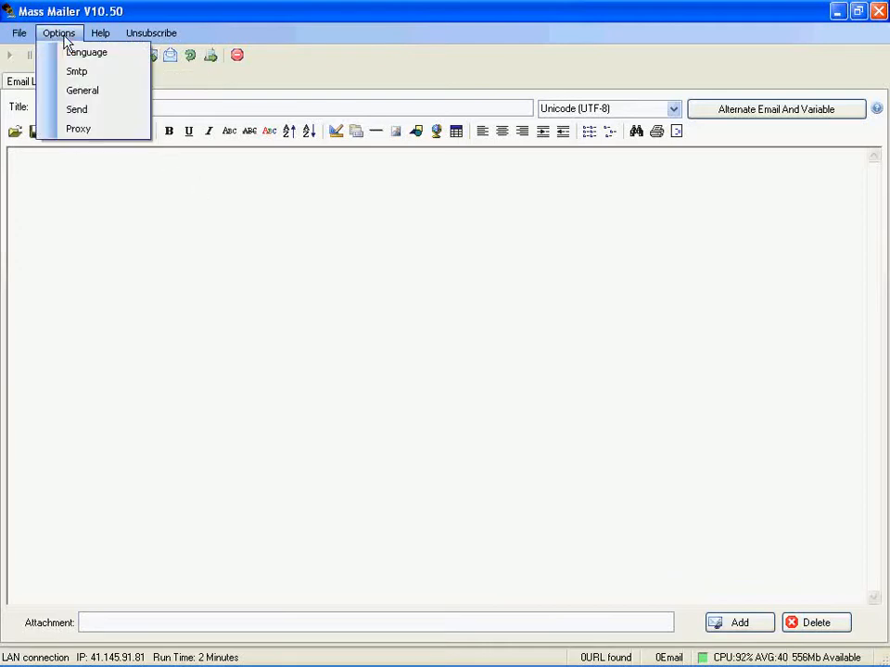
pyautogui.click(78, 70)
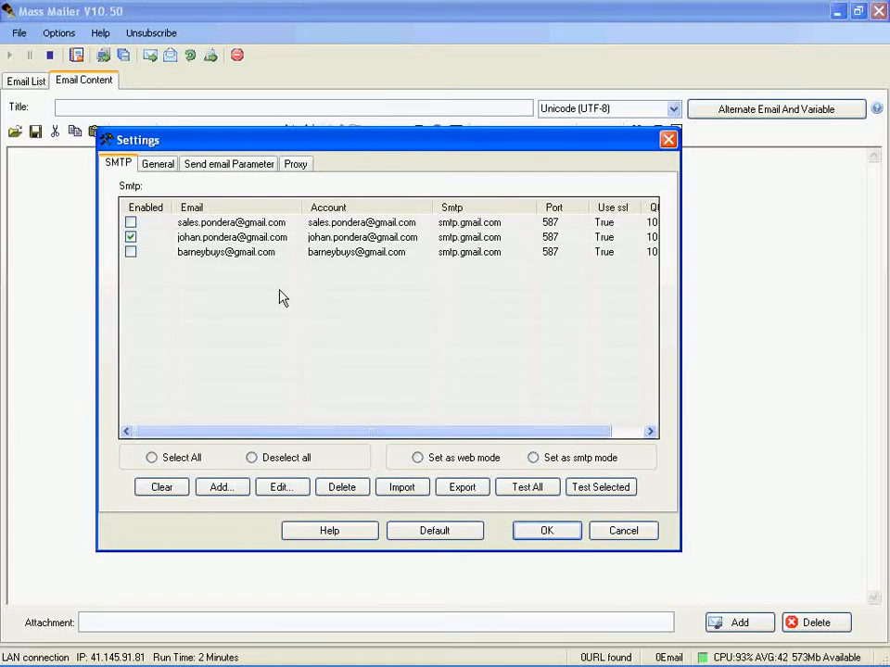
pyautogui.moveTo(202, 234)
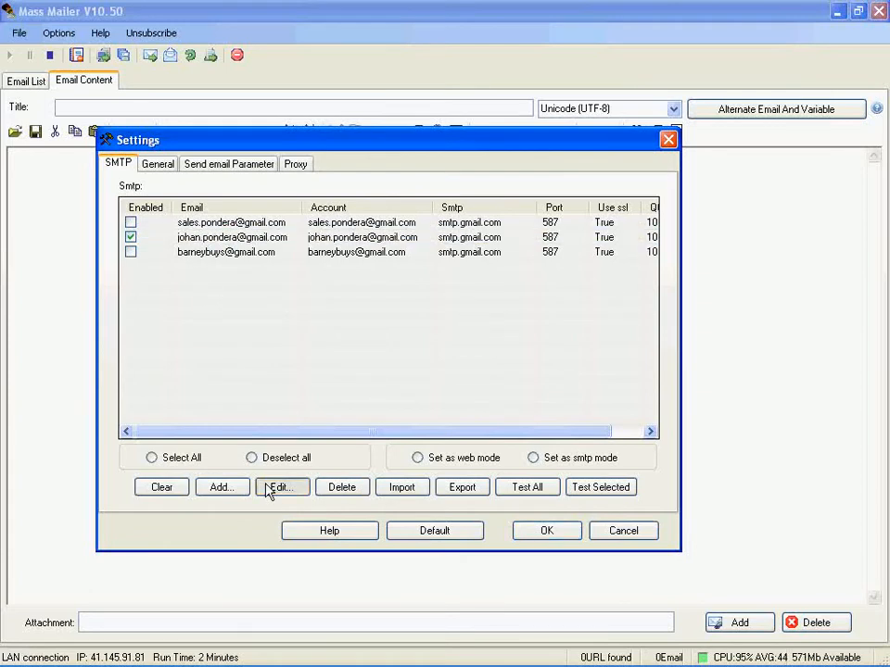
pyautogui.click(282, 485)
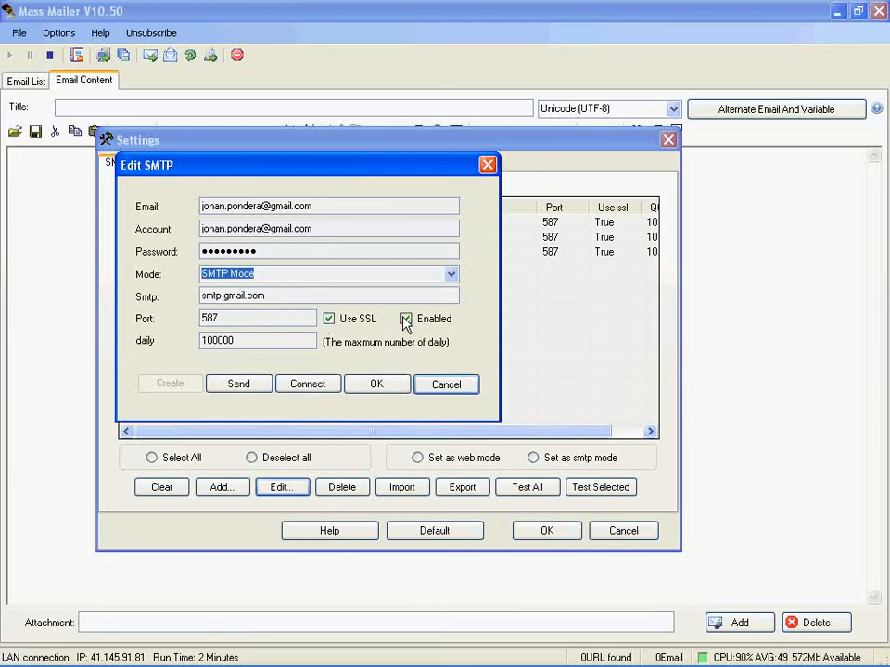
pyautogui.click(376, 384)
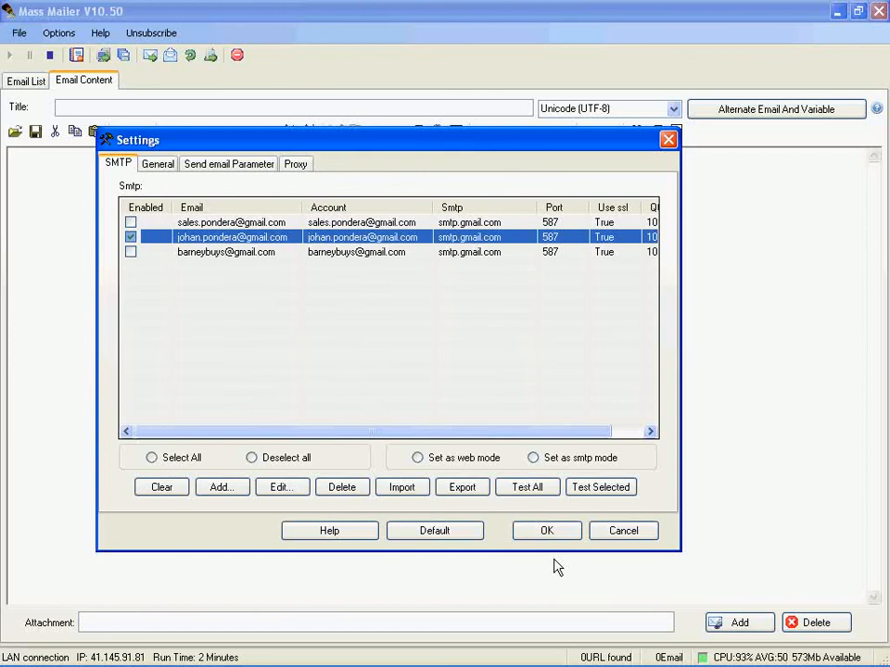